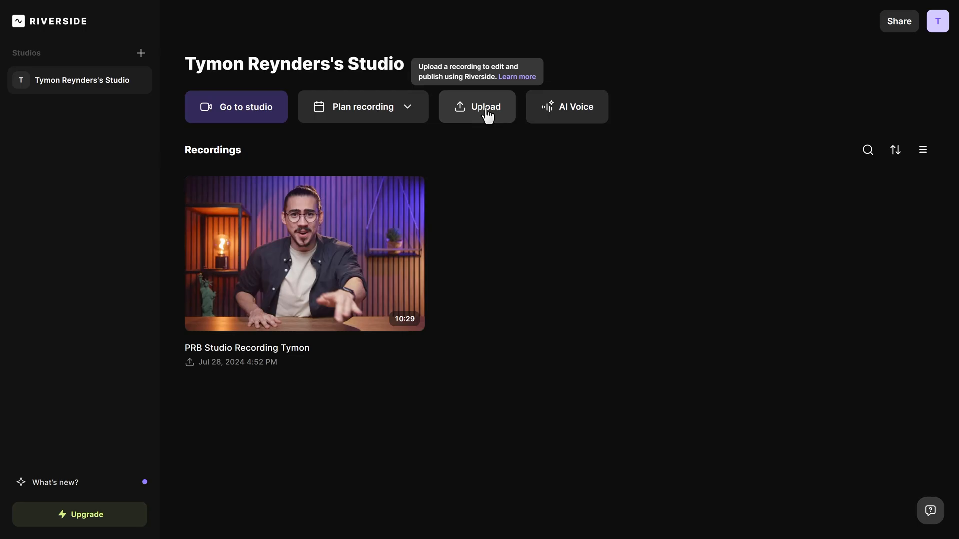
Upload the PRB Studio Recording Tymon and scroll down to its Files section
left_click(477, 106)
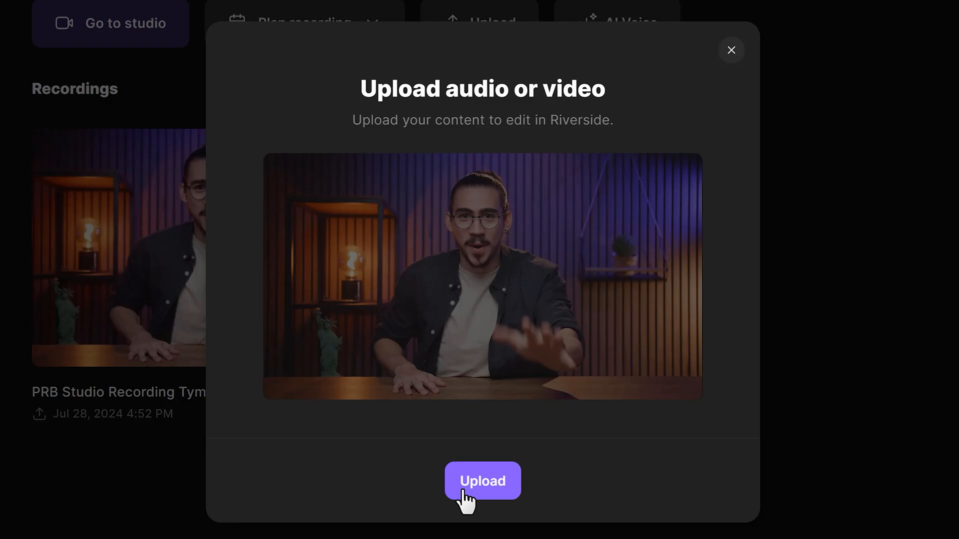
left_click(482, 481)
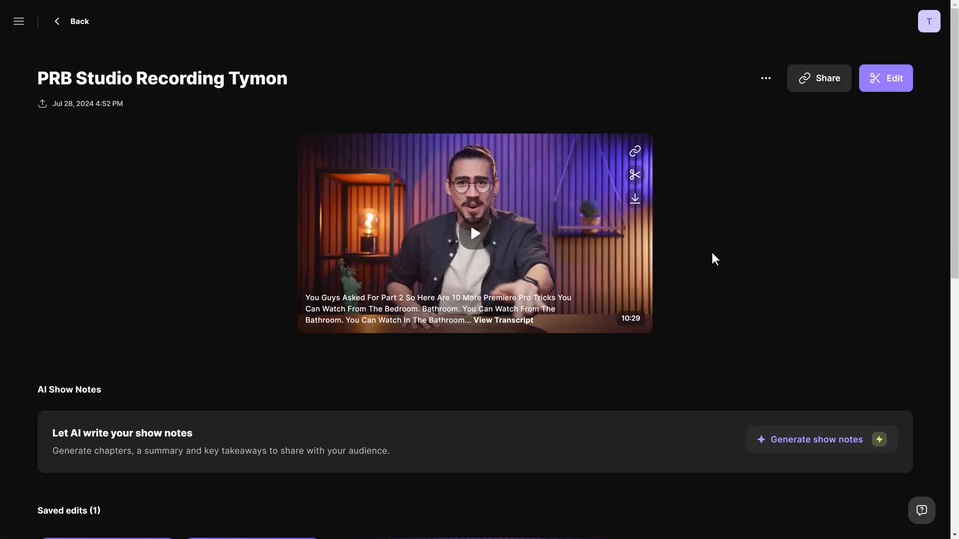
scroll("down", 3)
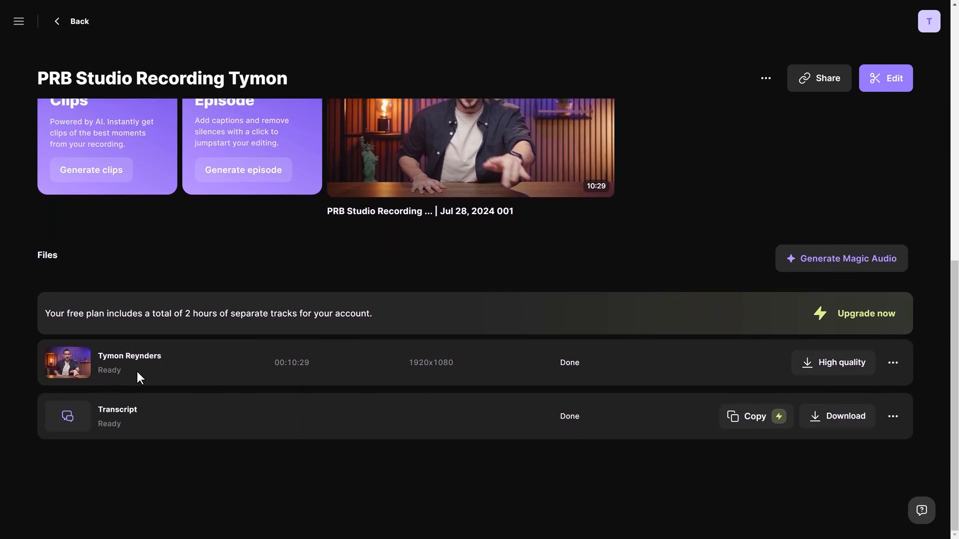
mouse_move(164, 433)
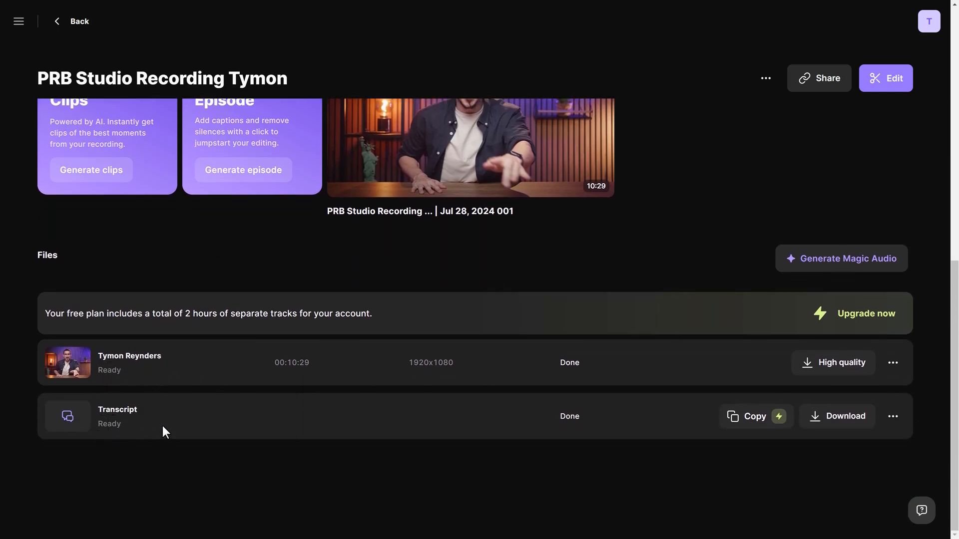
mouse_move(758, 207)
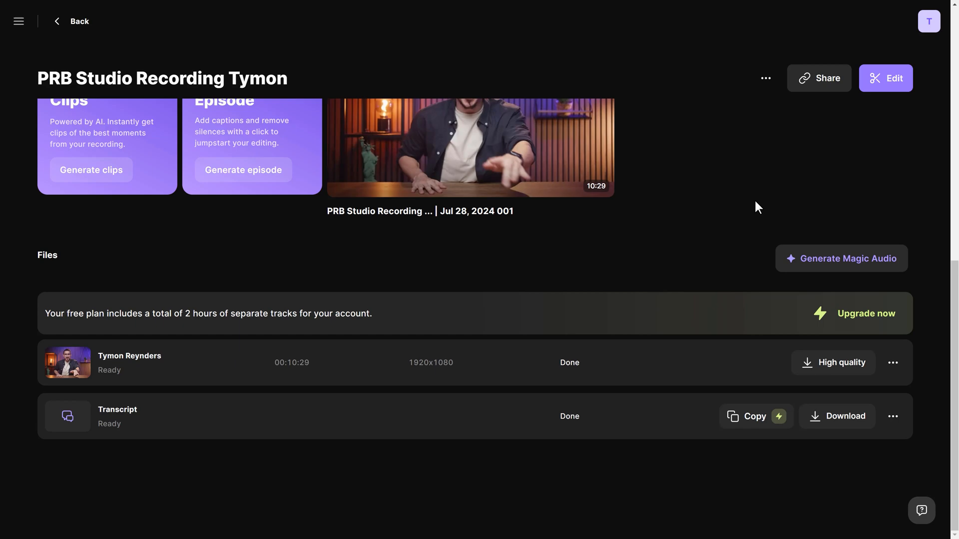
Create a fresh edit of the uploaded recording from the Edit menu
left_click(885, 78)
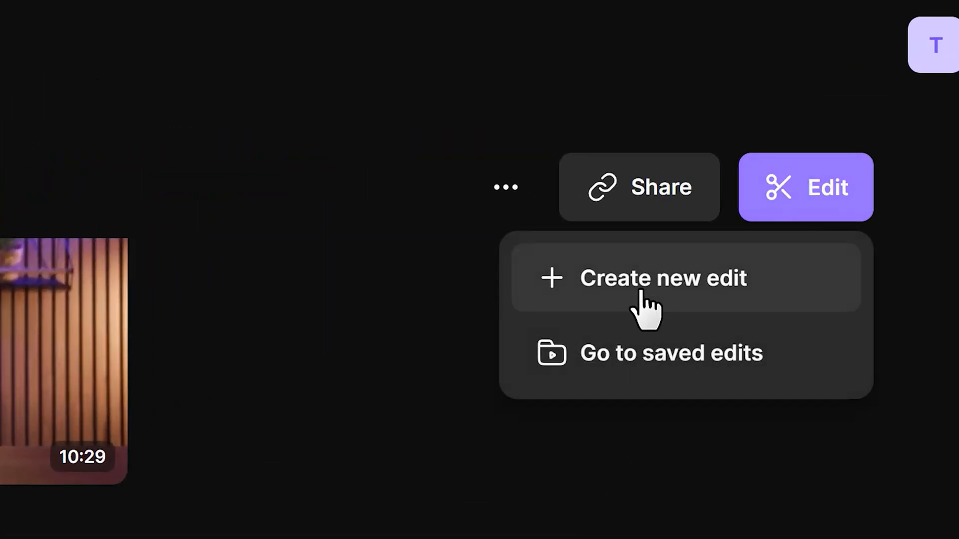
left_click(663, 278)
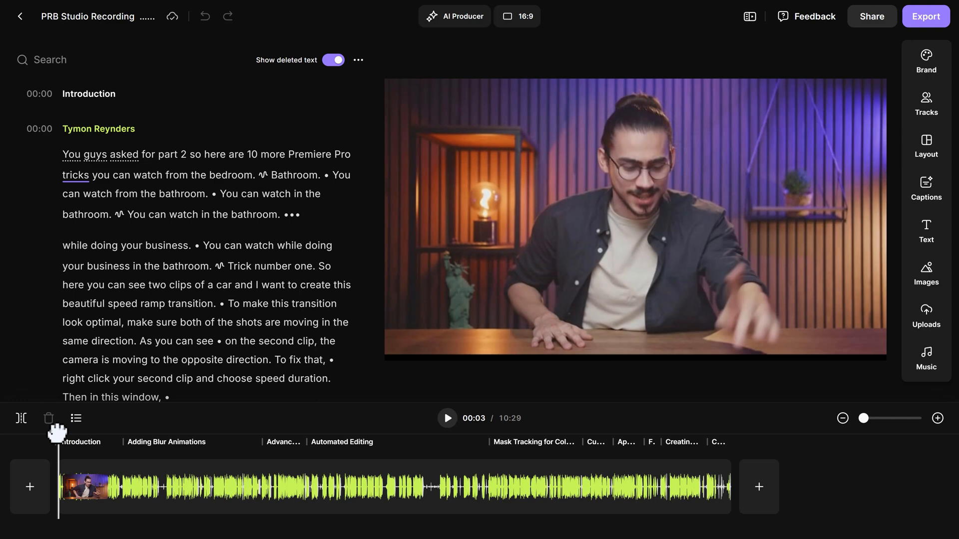
mouse_move(237, 240)
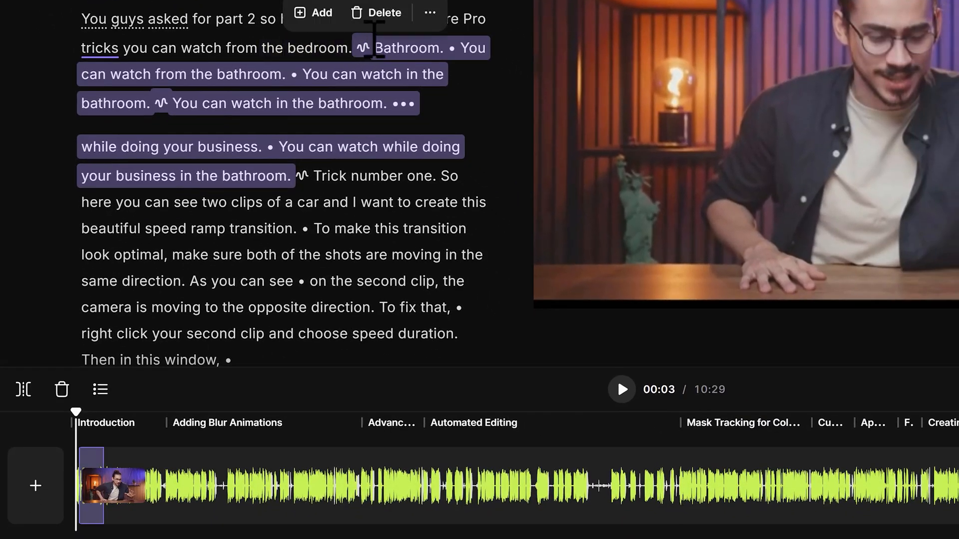
Delete the repeated bathroom lines, hide the deleted text, and zoom into the timeline
left_click(376, 12)
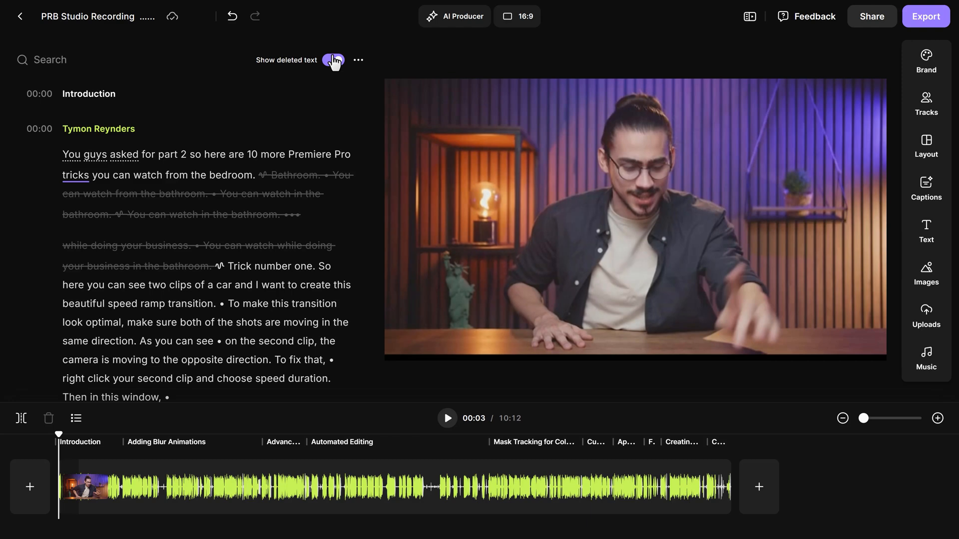
left_click(332, 60)
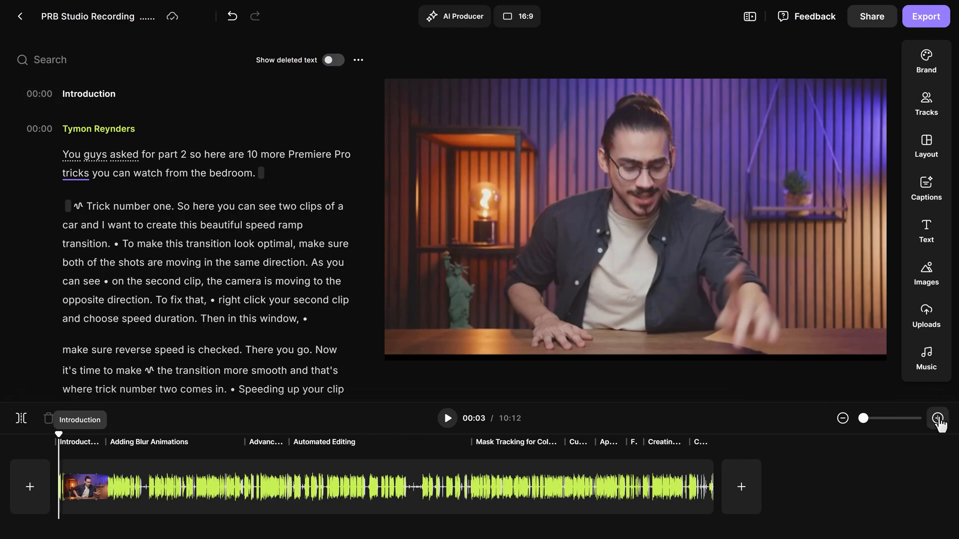
left_click(938, 419)
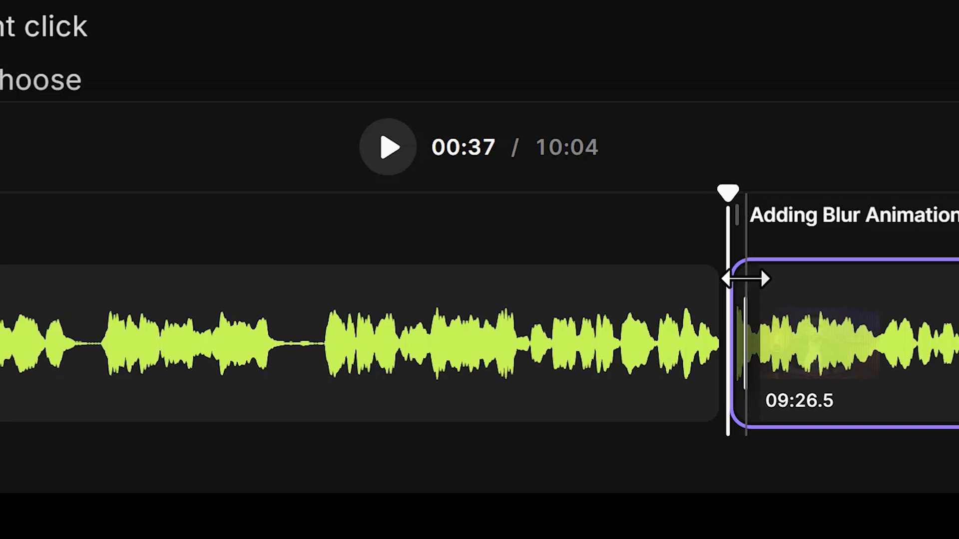
Trim the clip at the Adding Blur Animations chapter boundary
left_click(454, 16)
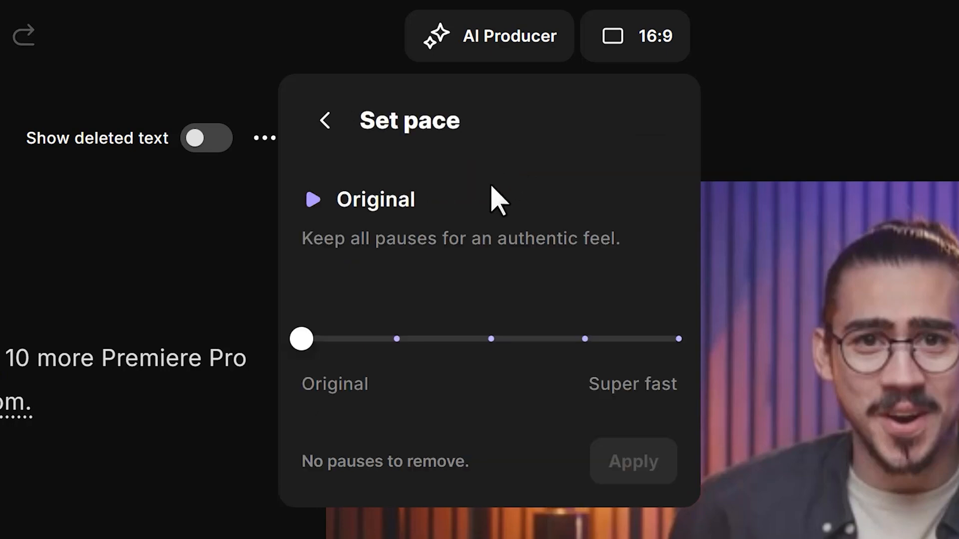
Apply Super fast pacing to remove 77 pauses, about 2m 23s
left_click_drag(300, 340, 395, 339)
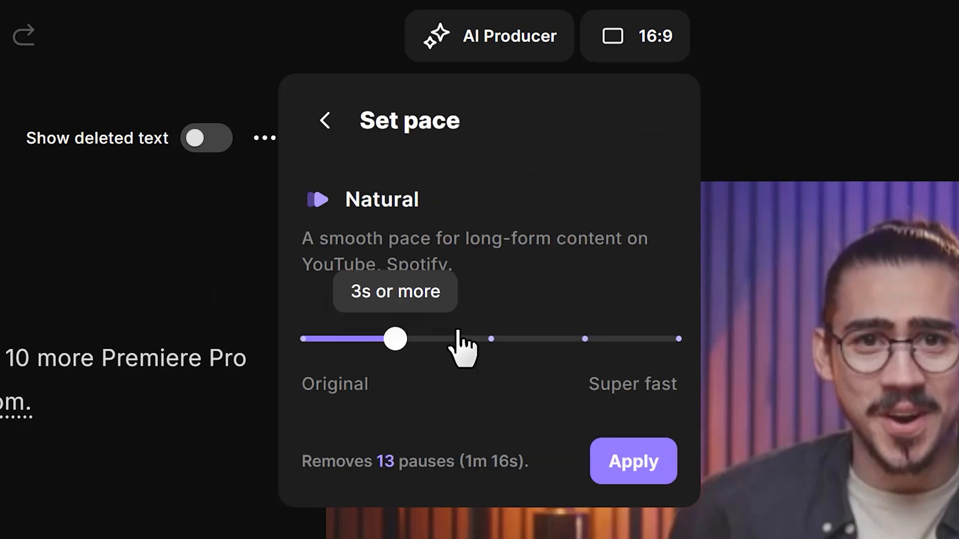
left_click_drag(395, 340, 678, 339)
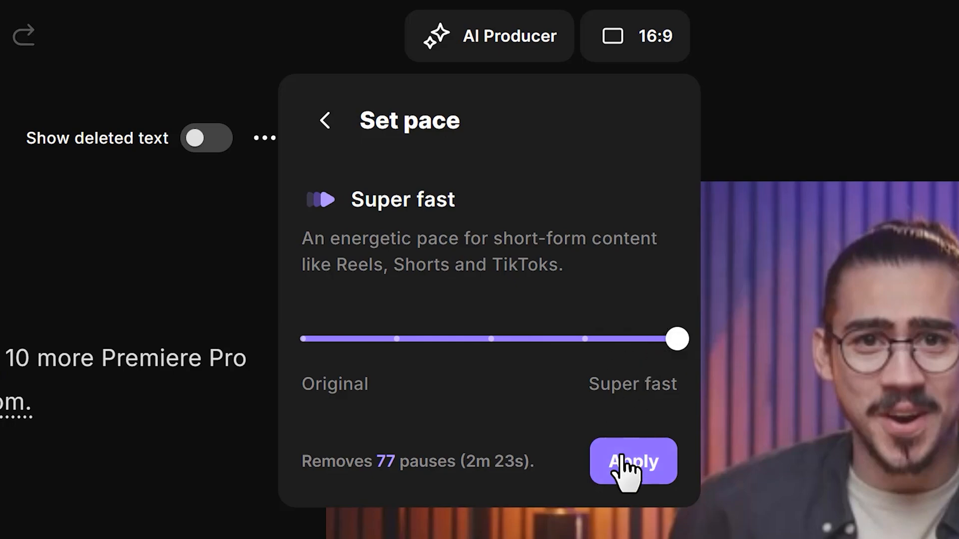
left_click(632, 461)
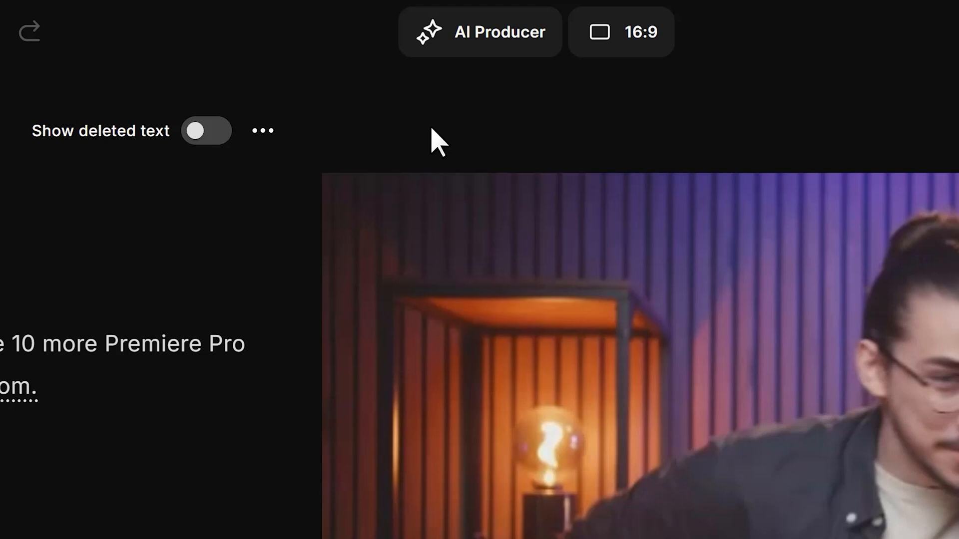
Apply Smooth speech to remove filler words, recheck AI tools, and play the 5:46 edit
left_click(480, 32)
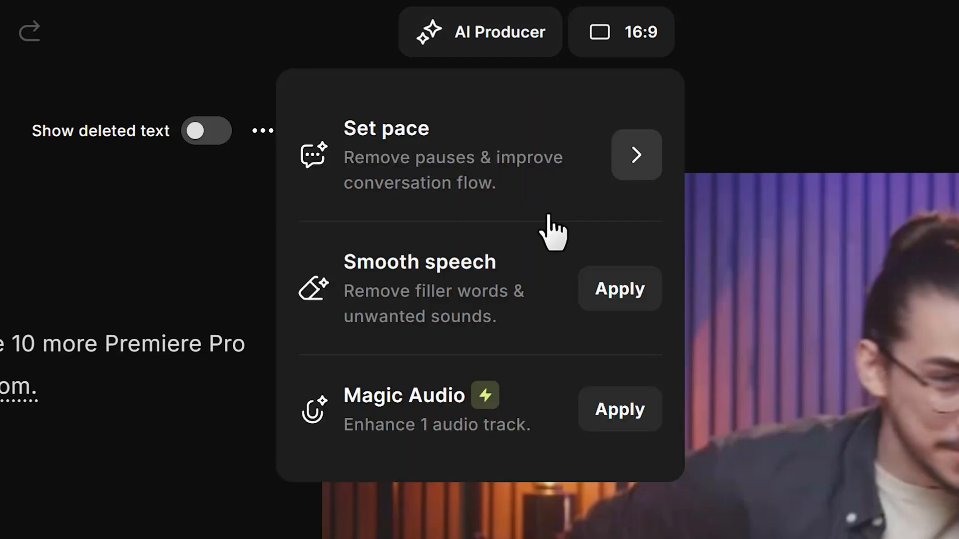
left_click(619, 289)
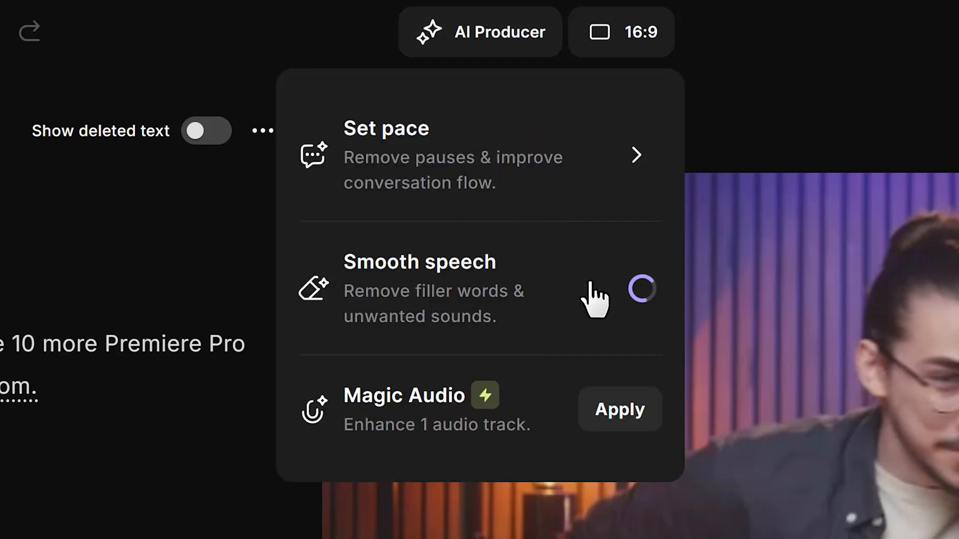
left_click(480, 32)
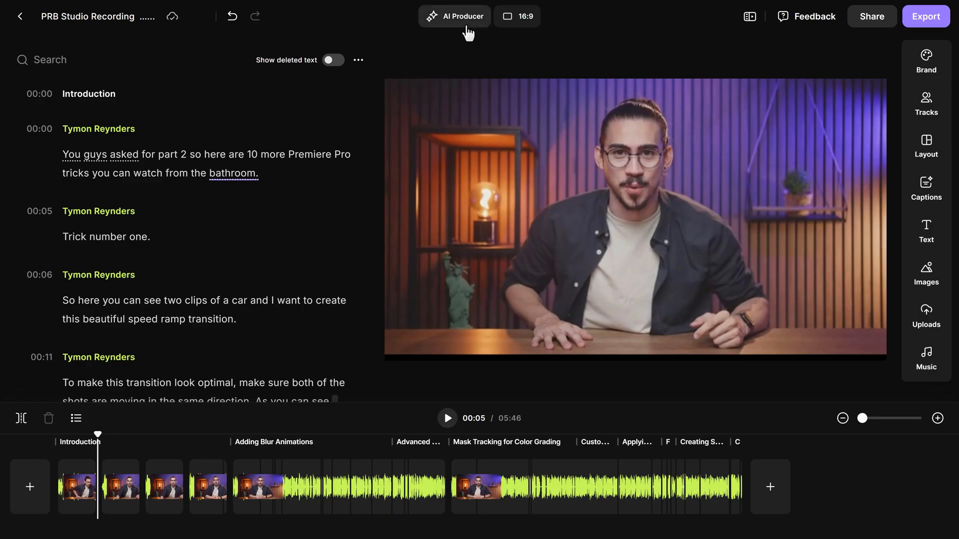
left_click(454, 16)
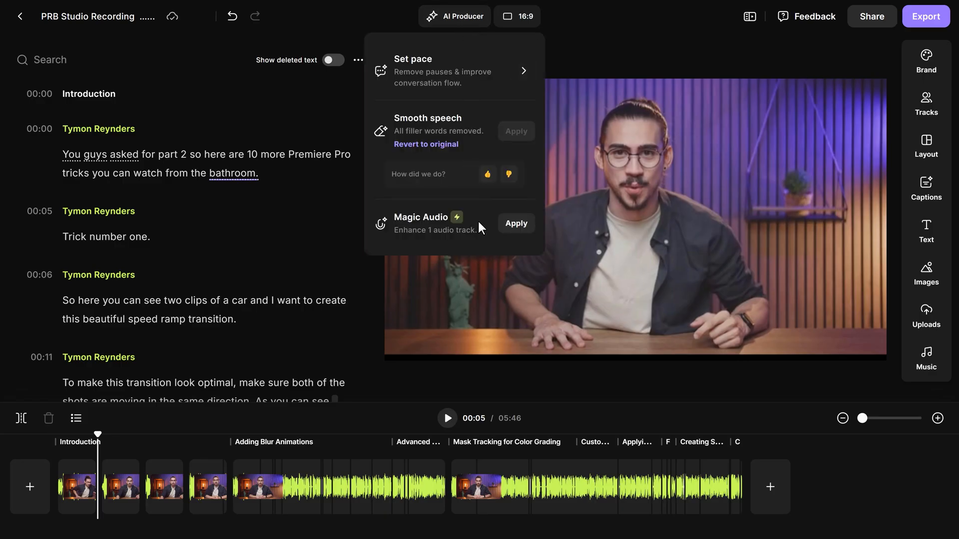
left_click(516, 223)
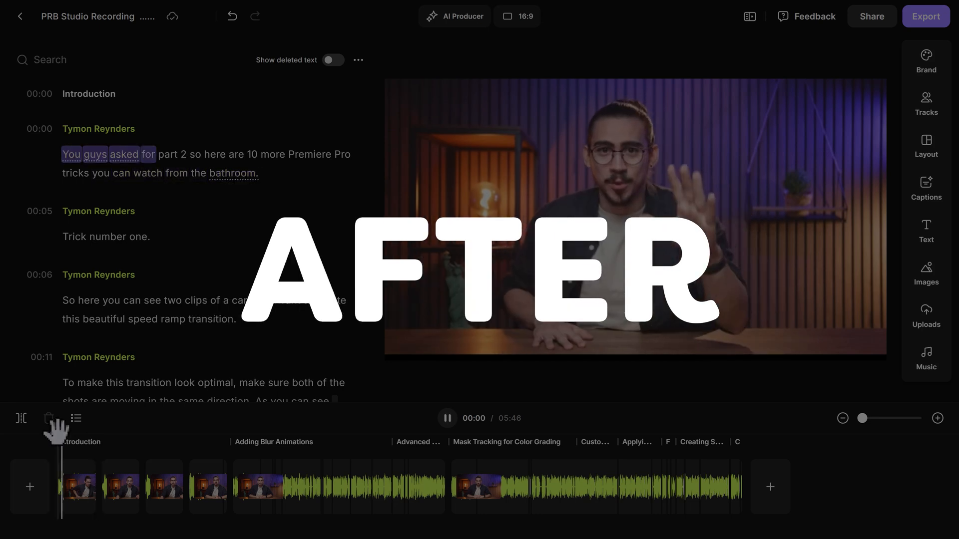
left_click(447, 419)
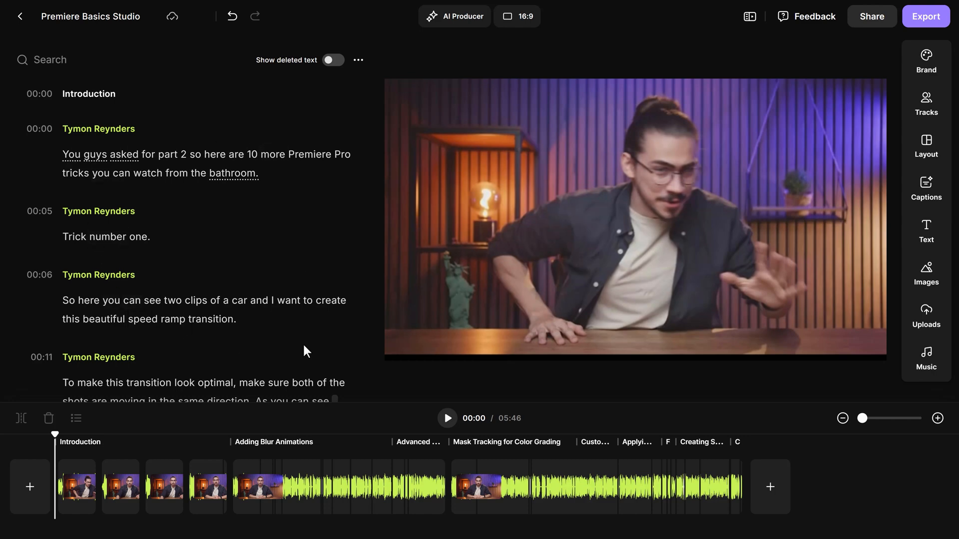
mouse_move(643, 300)
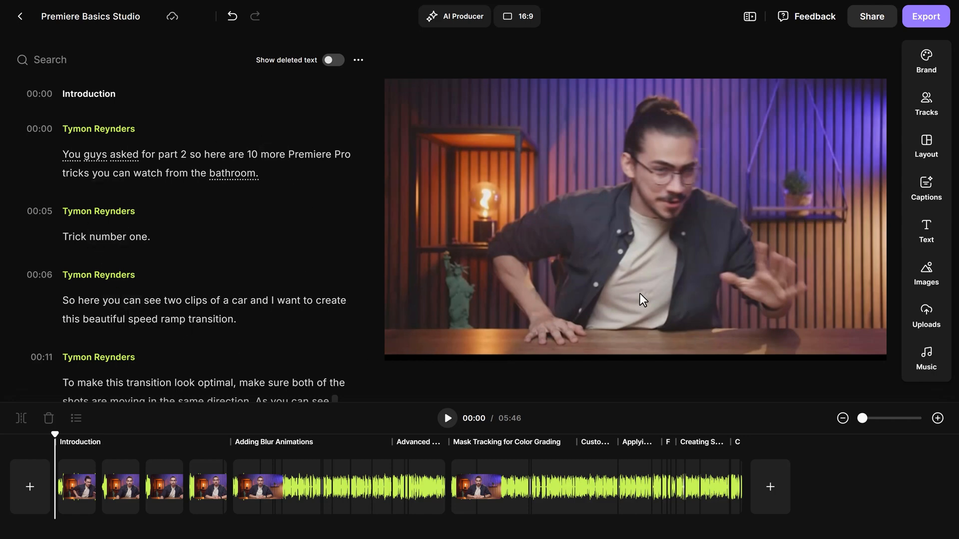
mouse_move(814, 169)
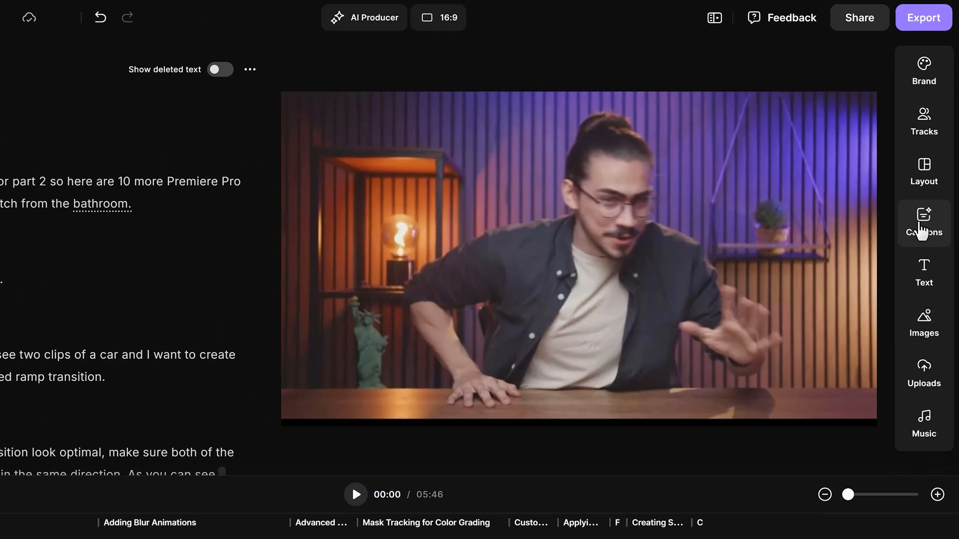
Apply the purple-highlight caption preset with the current word shown in yellow
left_click(924, 223)
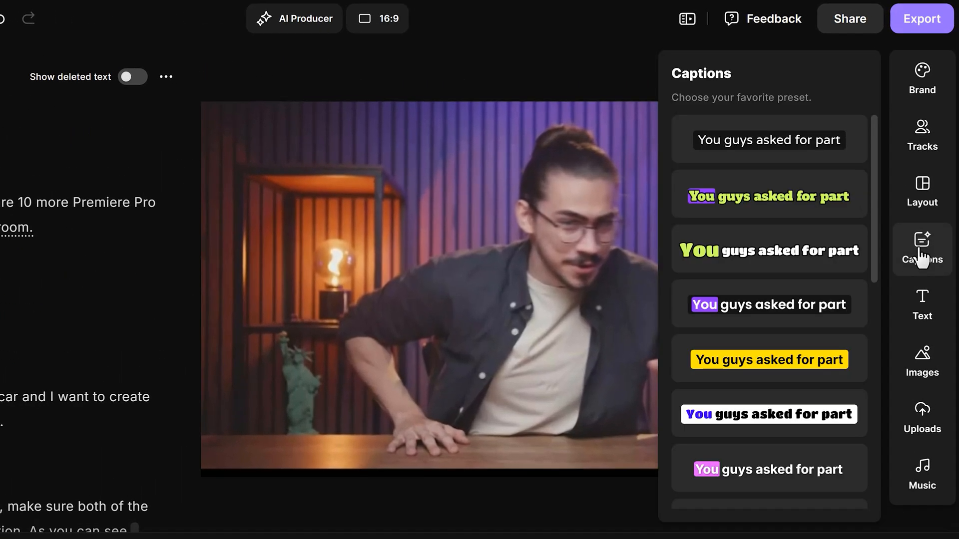
mouse_move(879, 193)
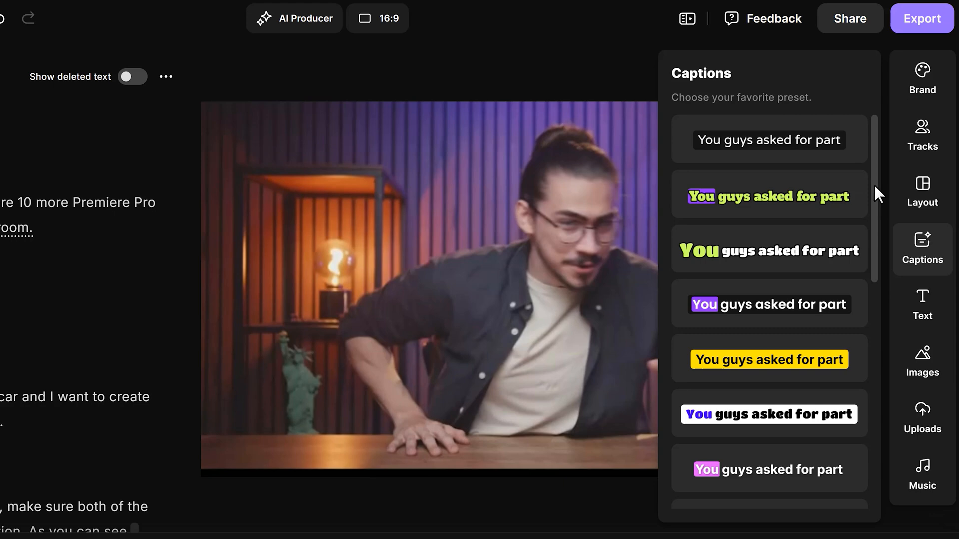
scroll("down", 3)
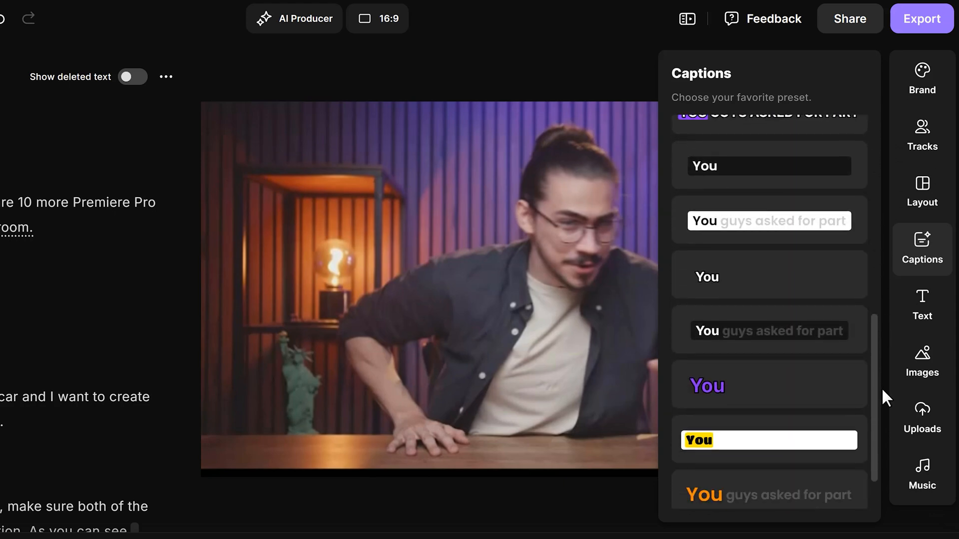
scroll("down", 3)
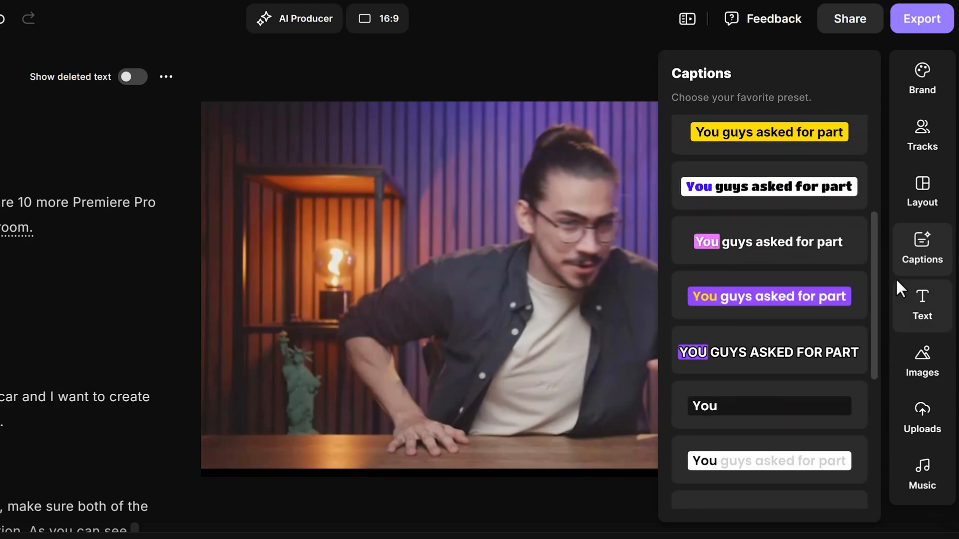
left_click(768, 296)
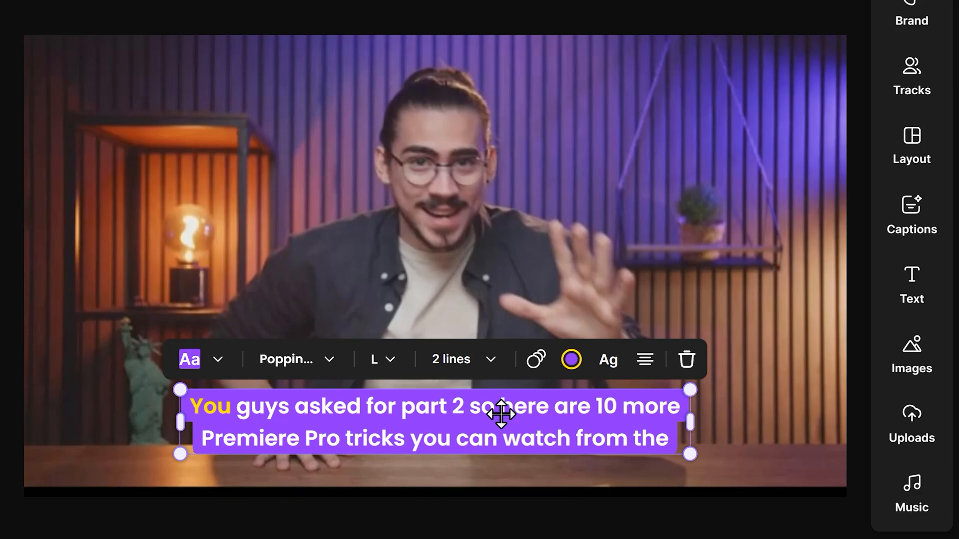
Put captions on a single line, make the text bolder, and change capitalisation
left_click(451, 359)
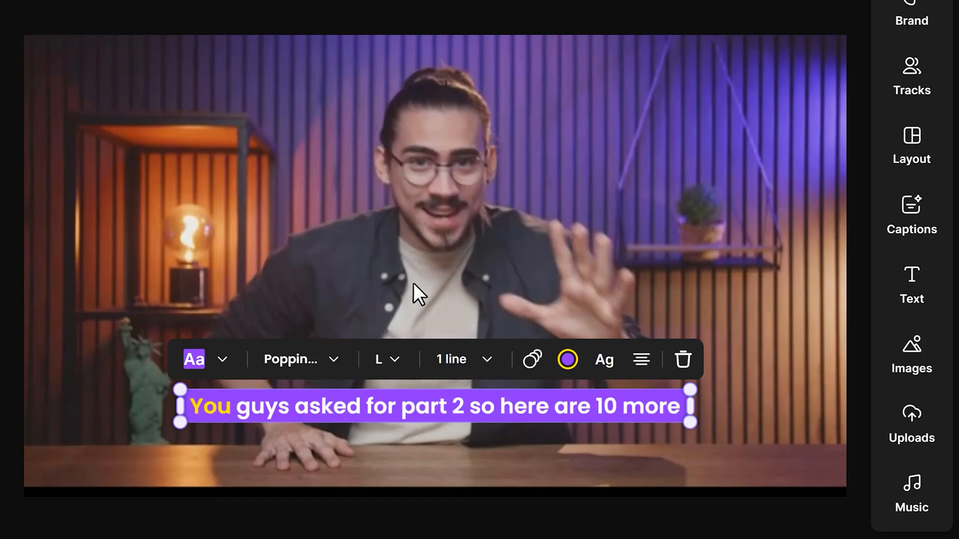
left_click(300, 359)
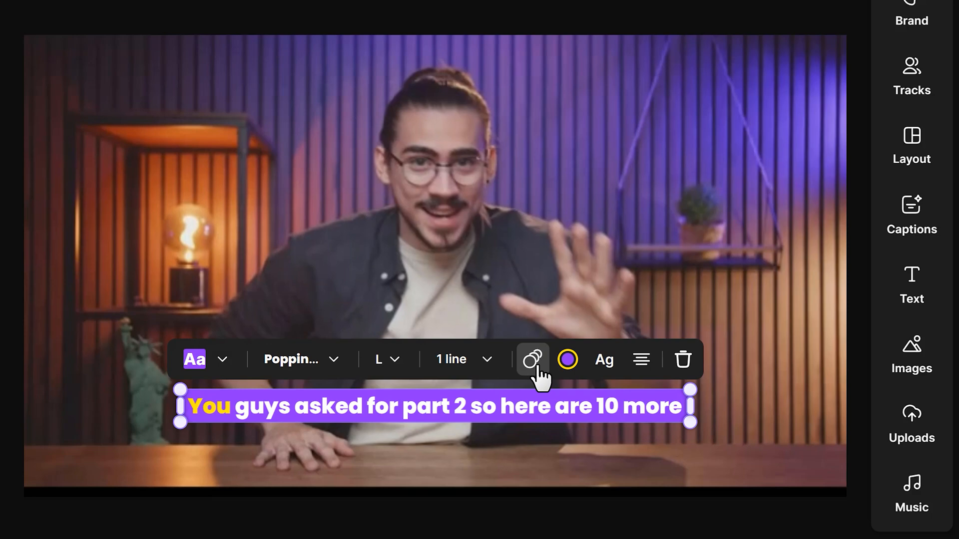
mouse_move(567, 360)
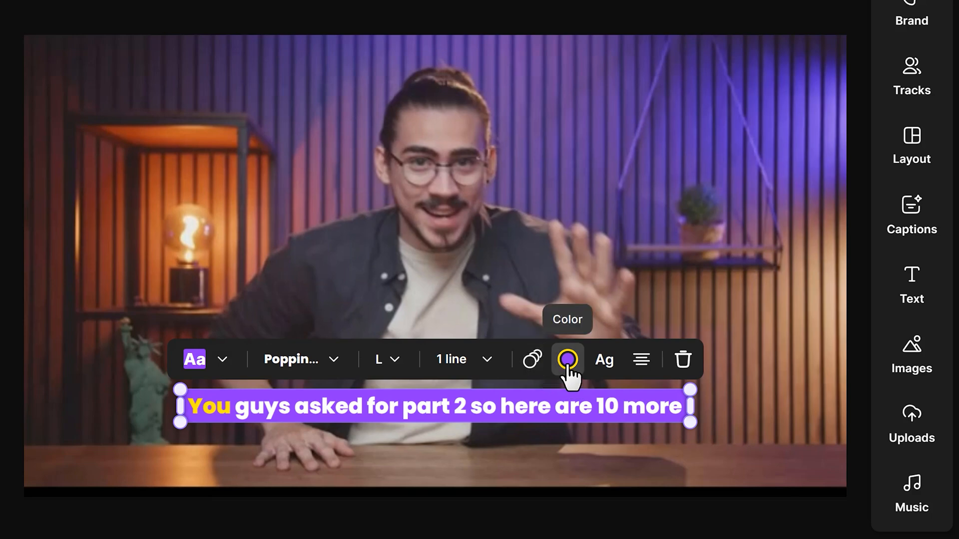
mouse_move(604, 360)
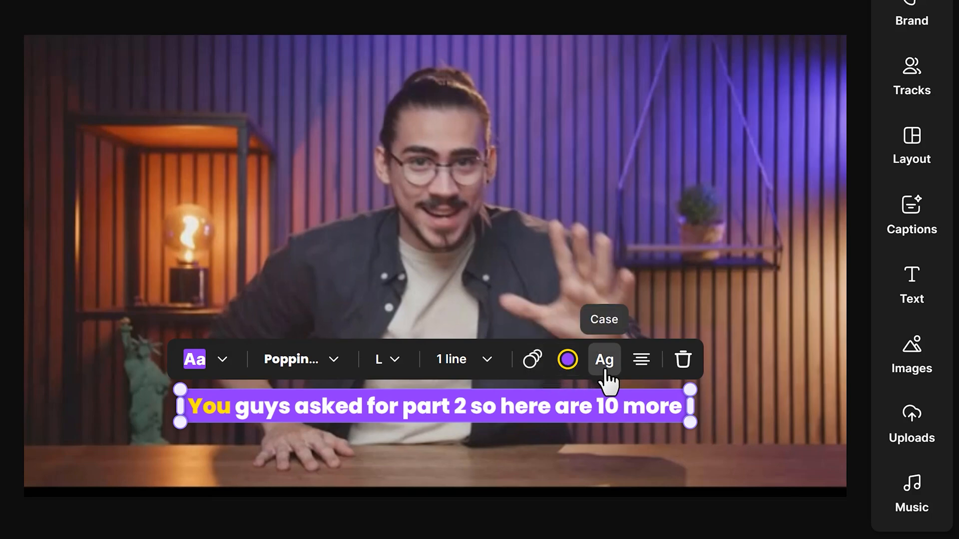
left_click(194, 359)
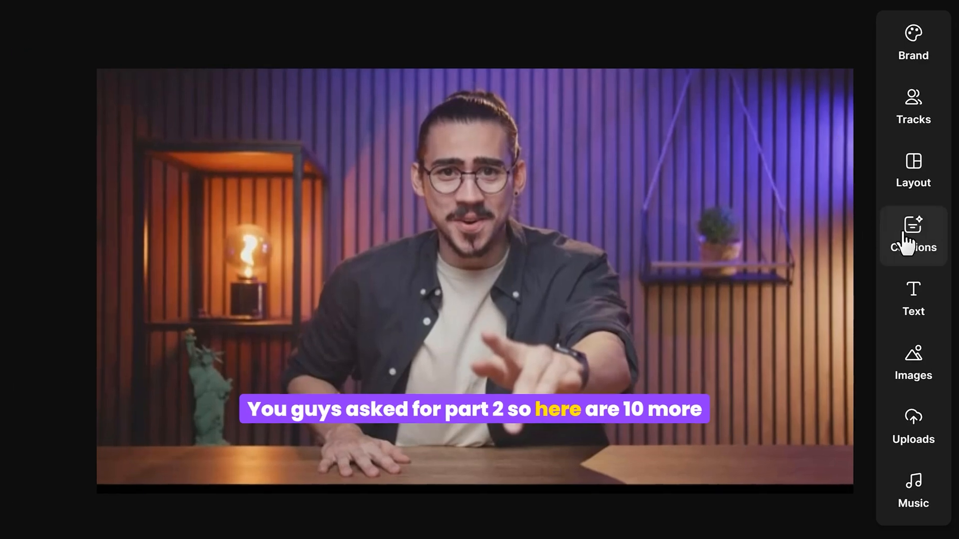
Add the Pr logo from Brand, position it on the frame, and browse background patterns
left_click(913, 43)
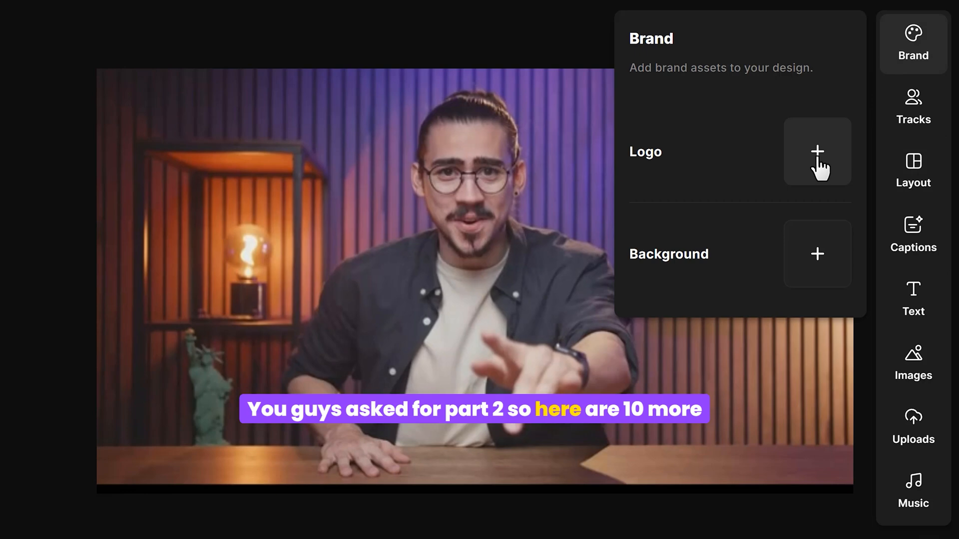
left_click(817, 151)
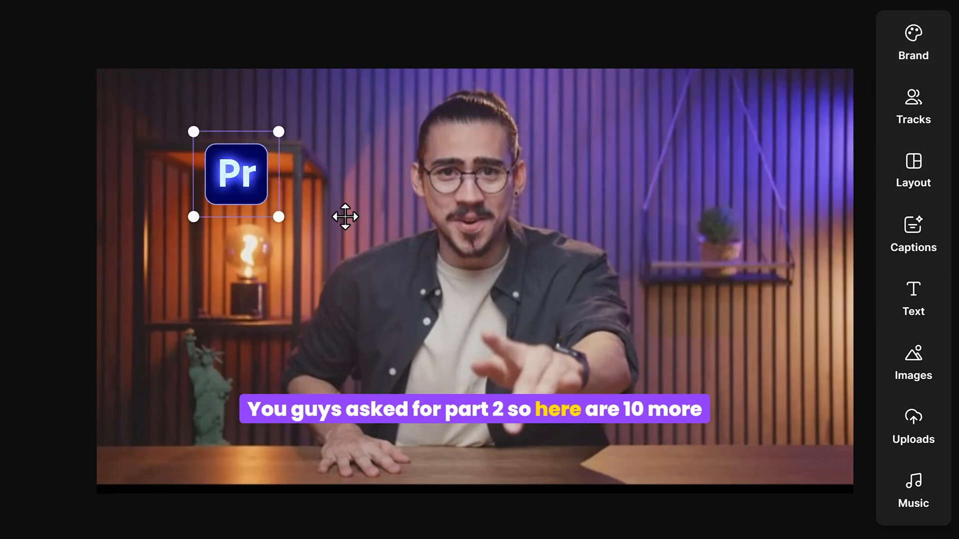
left_click_drag(236, 174, 800, 120)
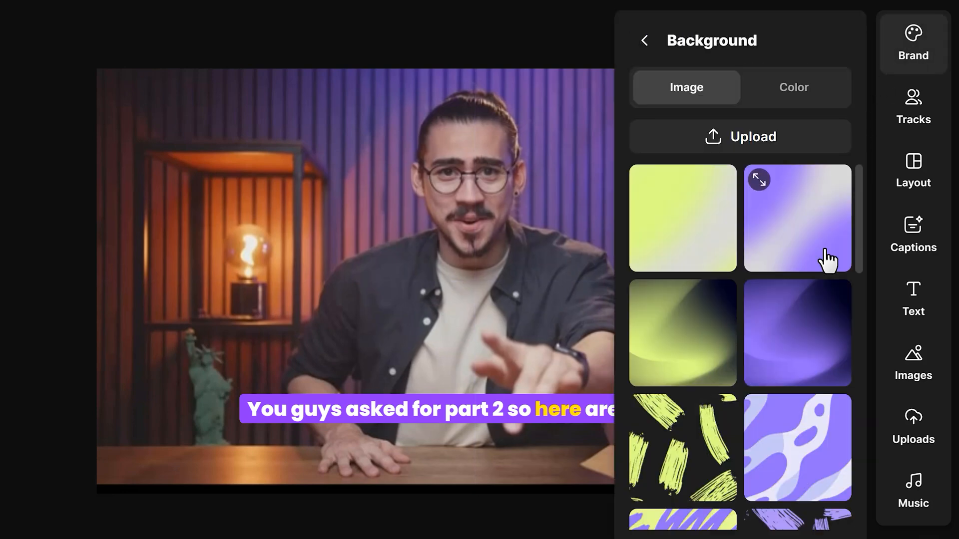
scroll("down", 3)
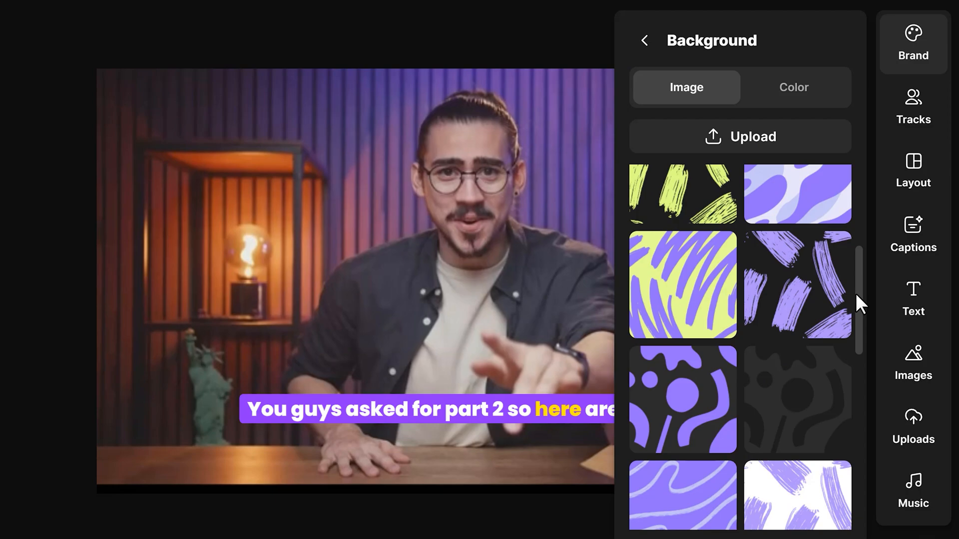
scroll("down", 3)
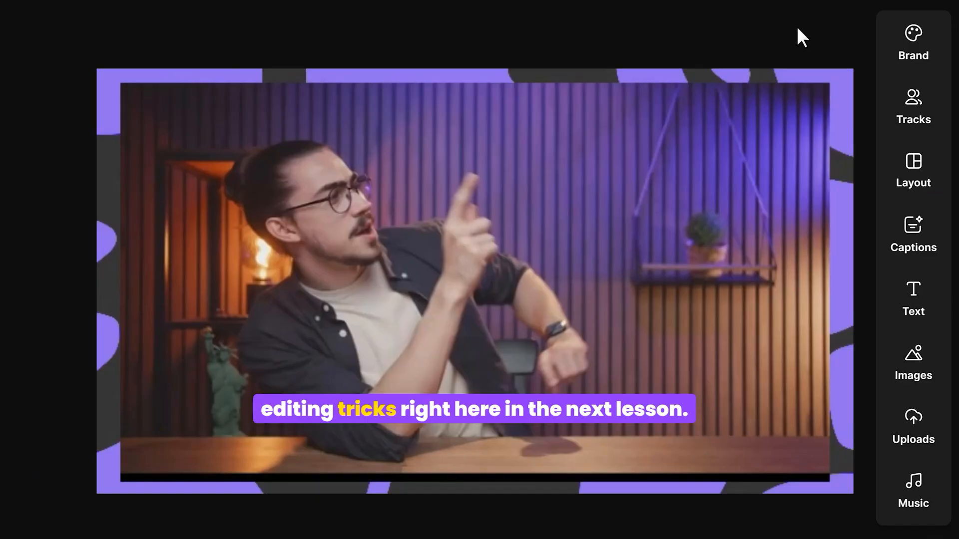
left_click(913, 103)
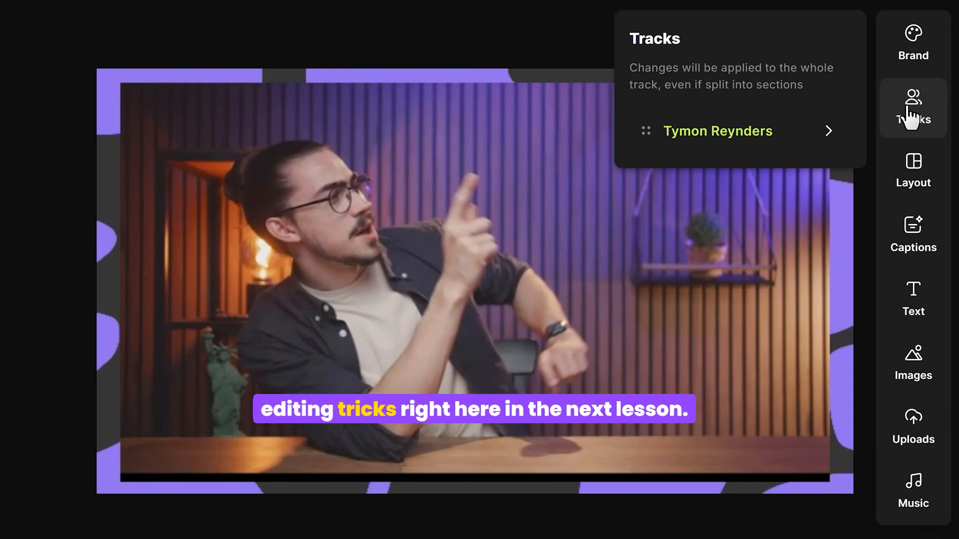
left_click(718, 130)
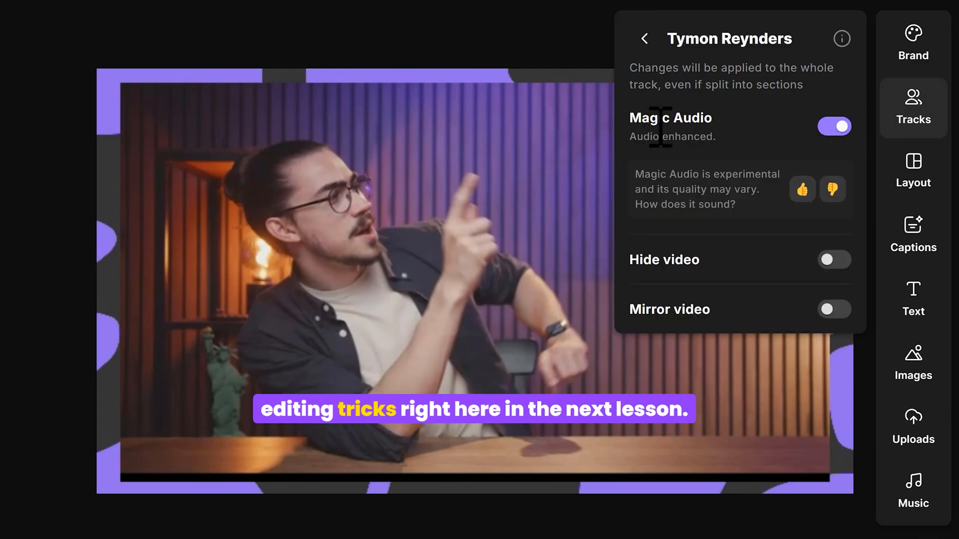
mouse_move(688, 279)
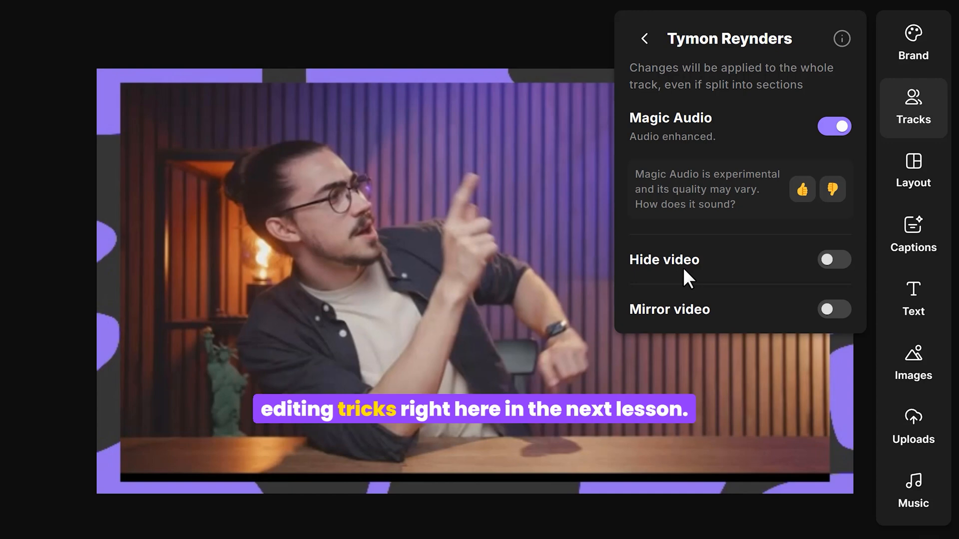
left_click(833, 309)
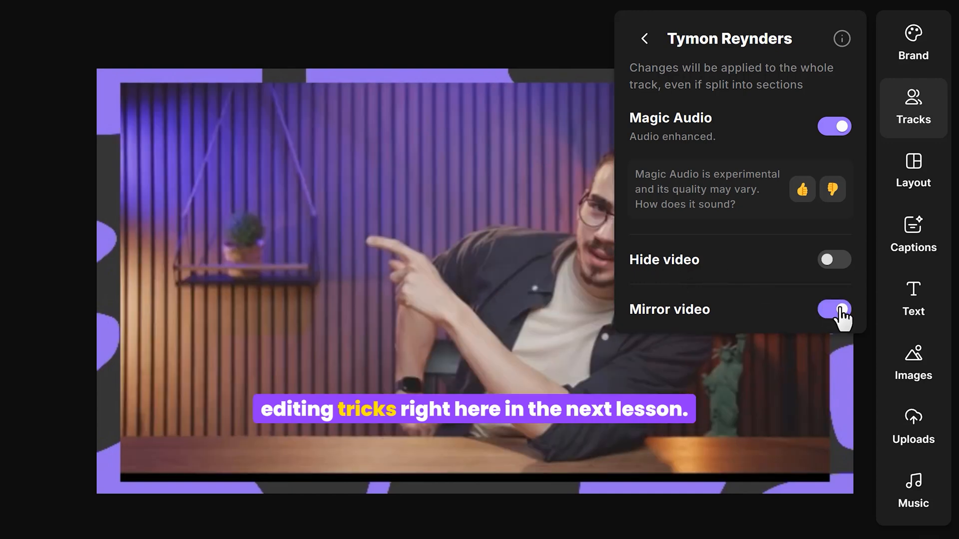
left_click(912, 171)
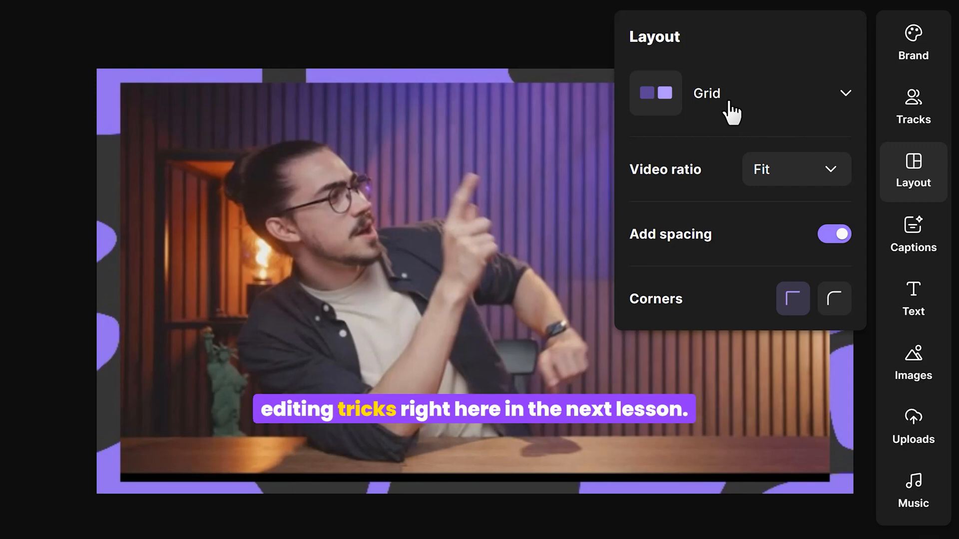
left_click(733, 93)
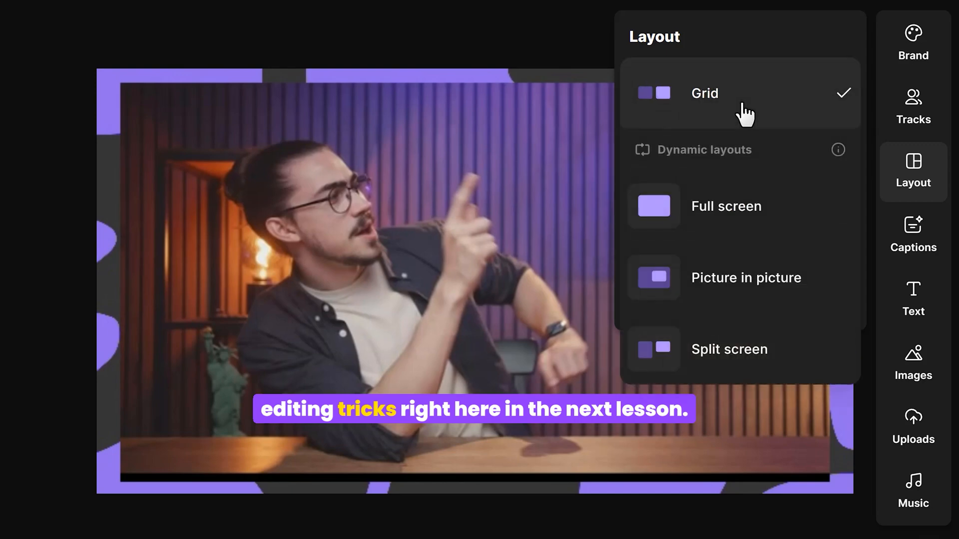
mouse_move(749, 248)
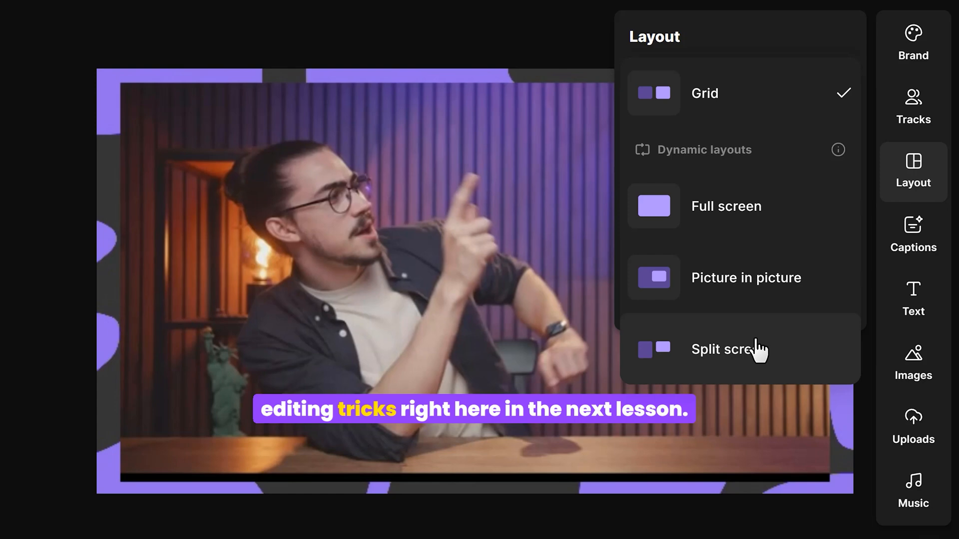
left_click(913, 173)
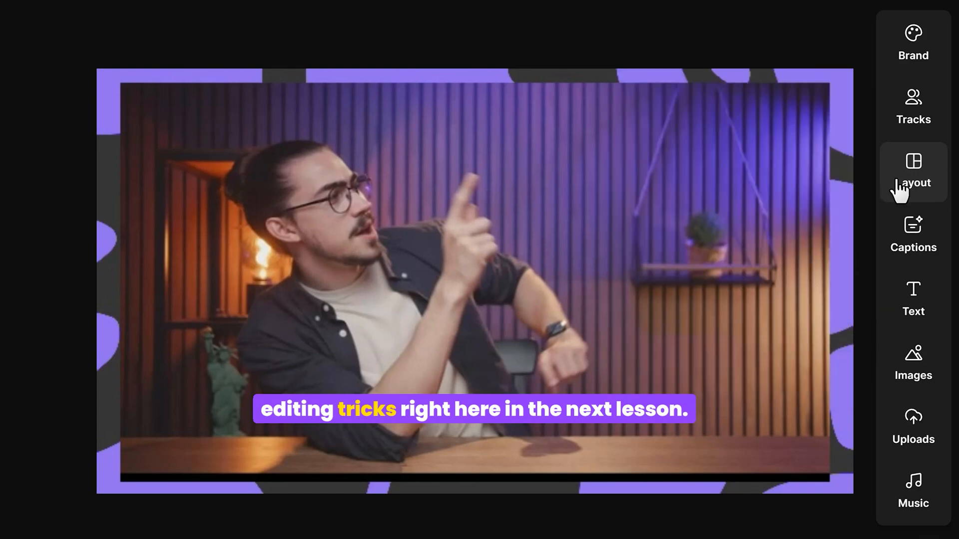
left_click(913, 300)
type("HE")
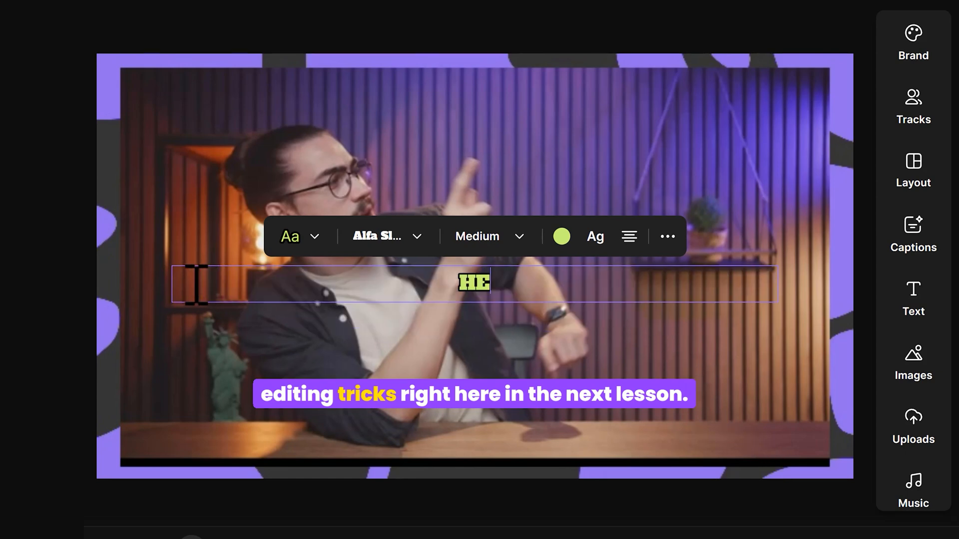
Type the HELLO text overlay and shift its start point on the timeline
type("LLO")
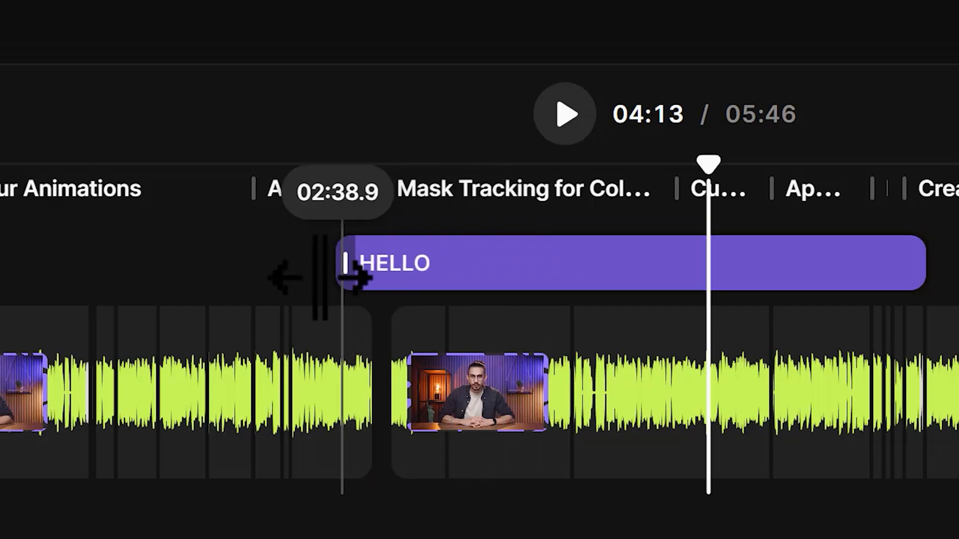
left_click_drag(345, 275, 495, 275)
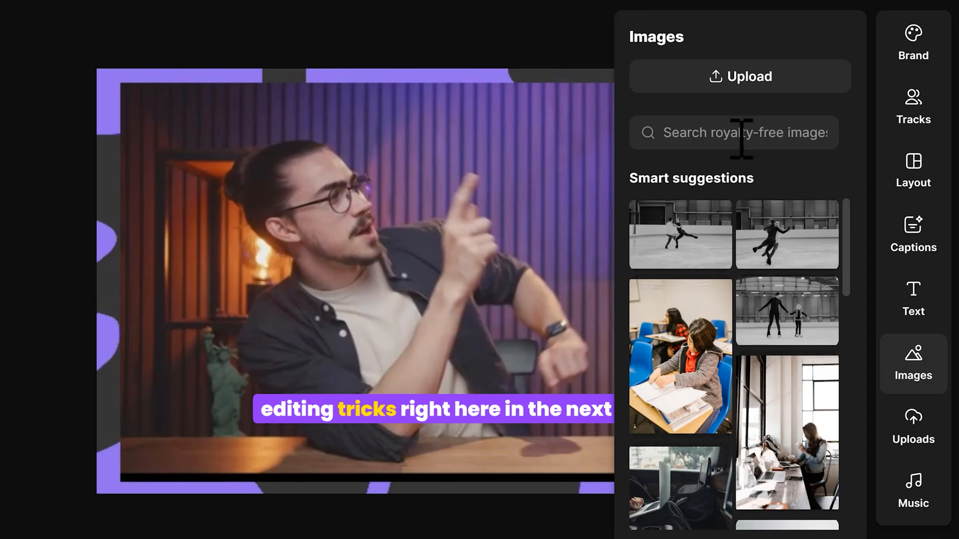
Search stock images for 'Skater' and add the longboarder-on-snowy-road photo over the video
type("Skater")
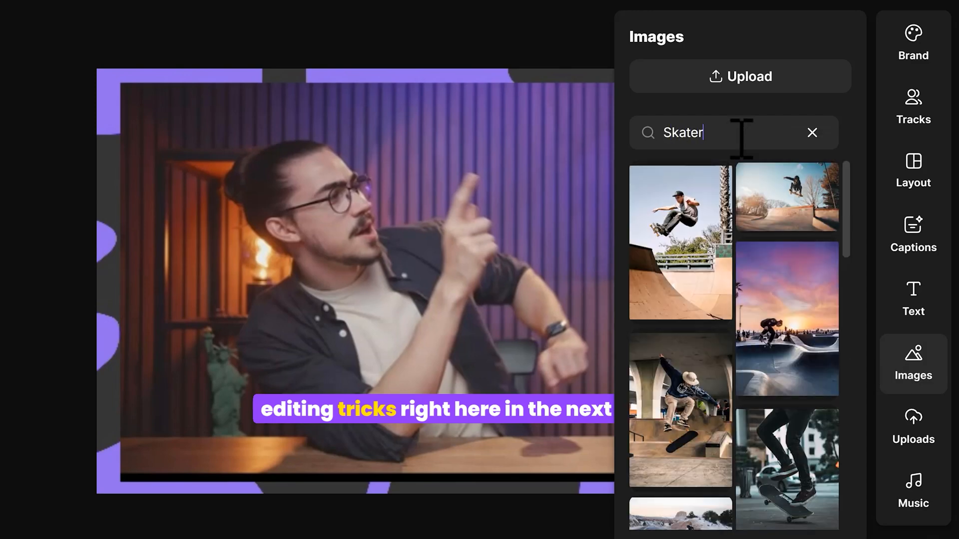
scroll("down", 3)
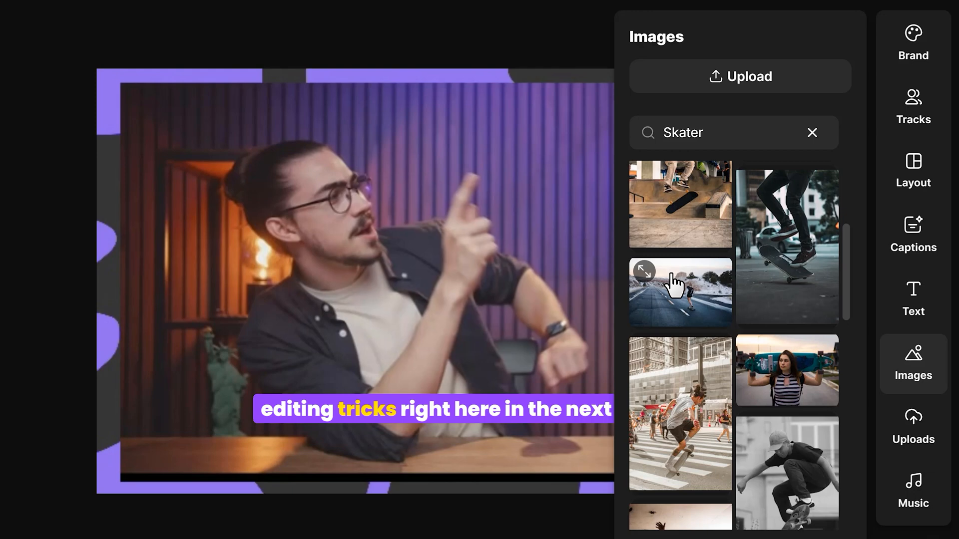
left_click(680, 291)
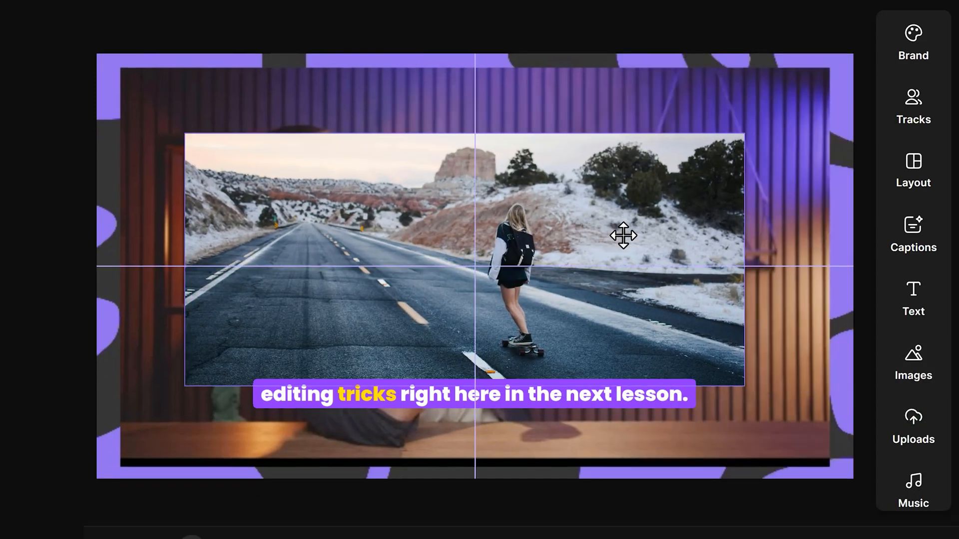
left_click(622, 235)
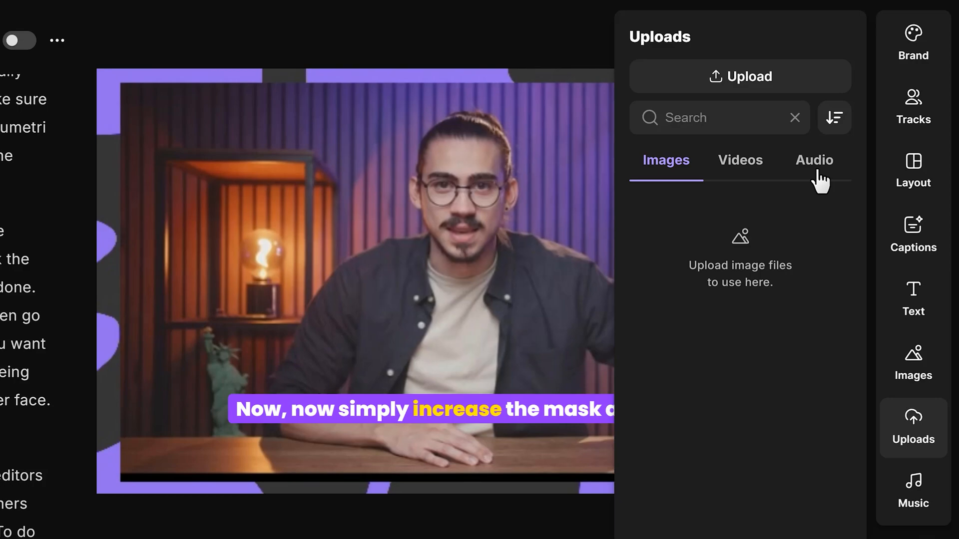
left_click(739, 160)
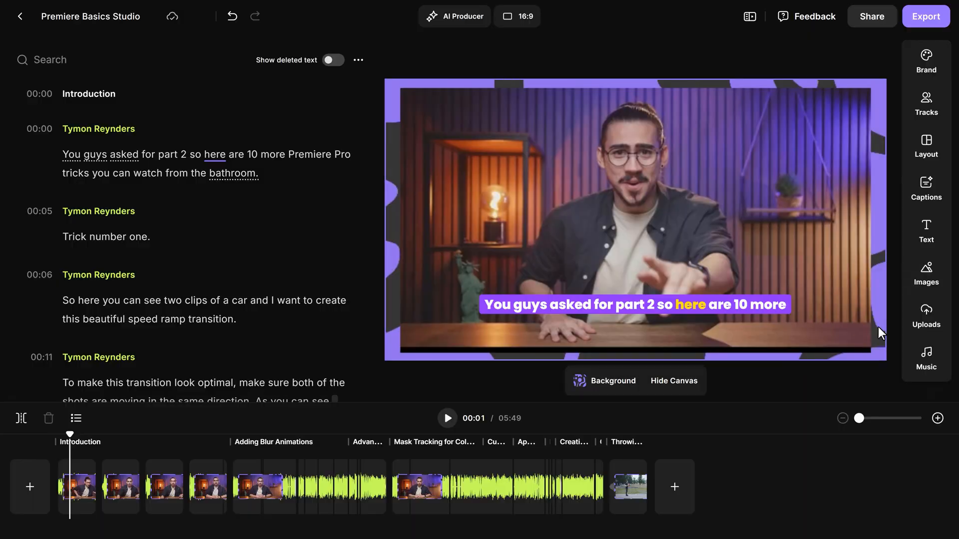
left_click(925, 357)
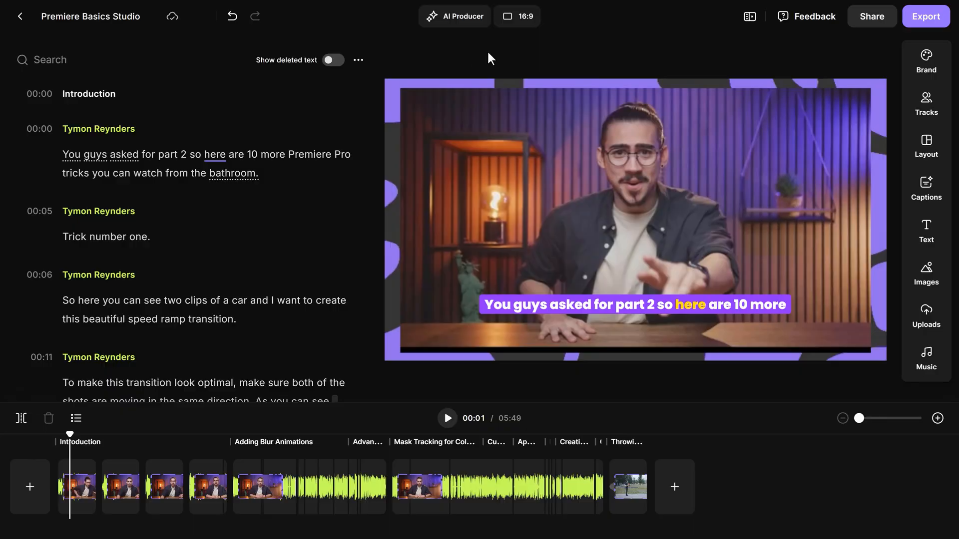
Change the aspect ratio from 16:9 to vertical 9:16, then exit to the recording page
left_click(517, 16)
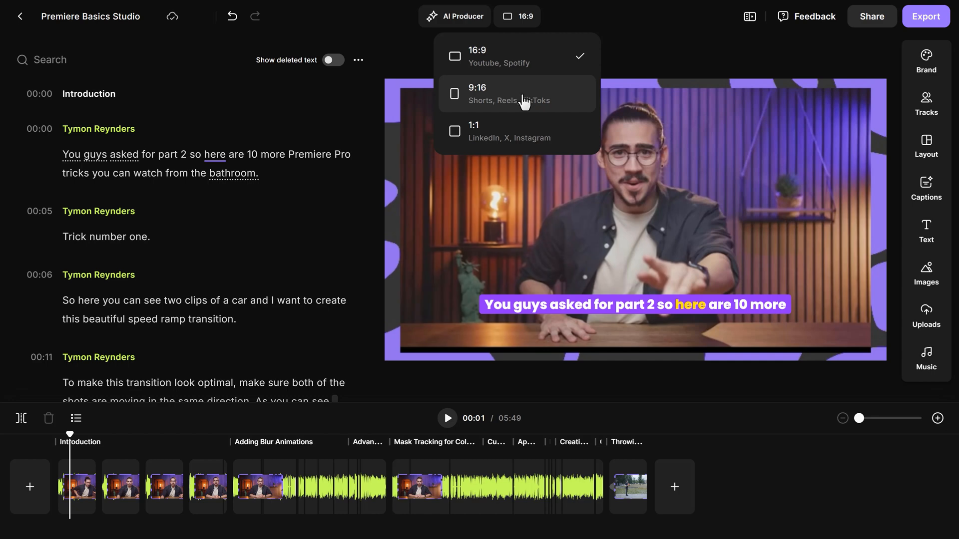
left_click(516, 93)
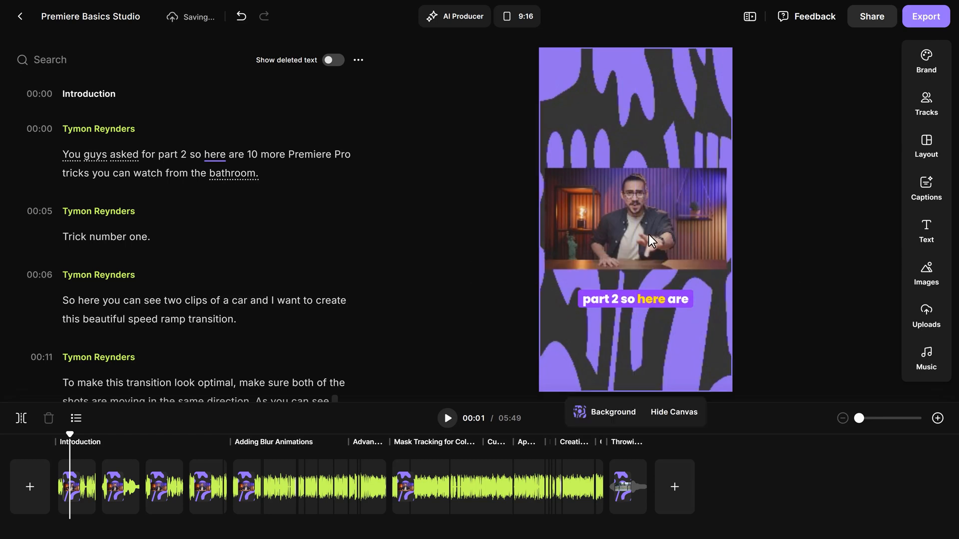
left_click(20, 17)
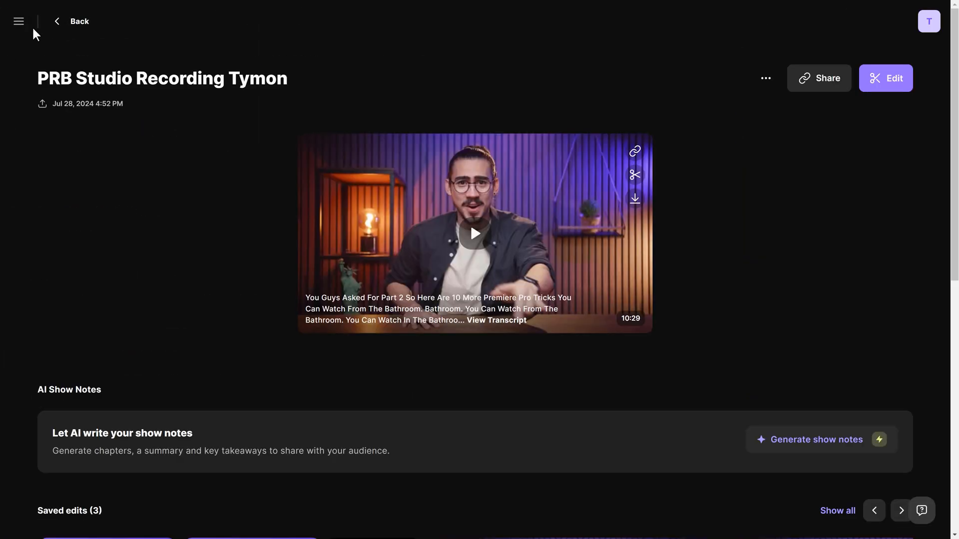
Generate three Magic Clips from Saved edits and open a generated clip for editing
scroll("down", 3)
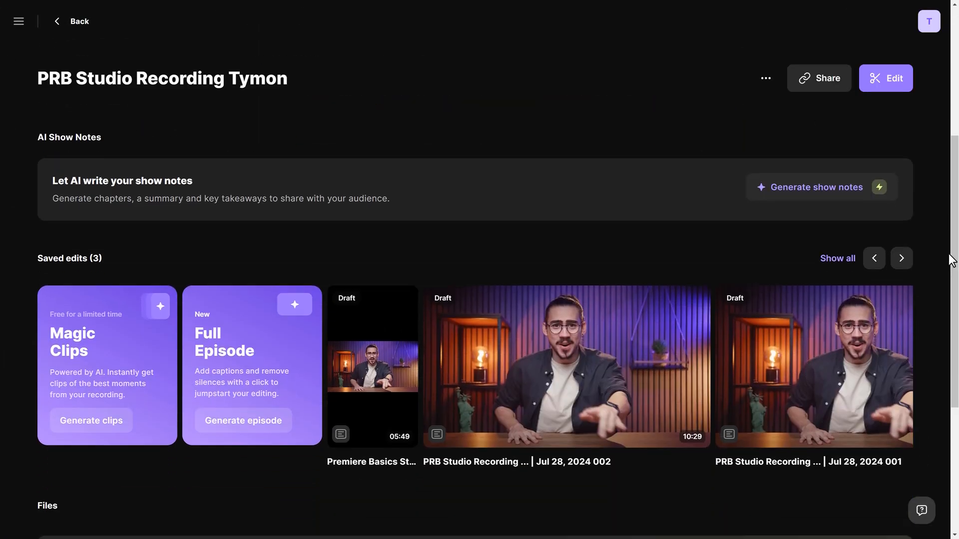
scroll("down", 3)
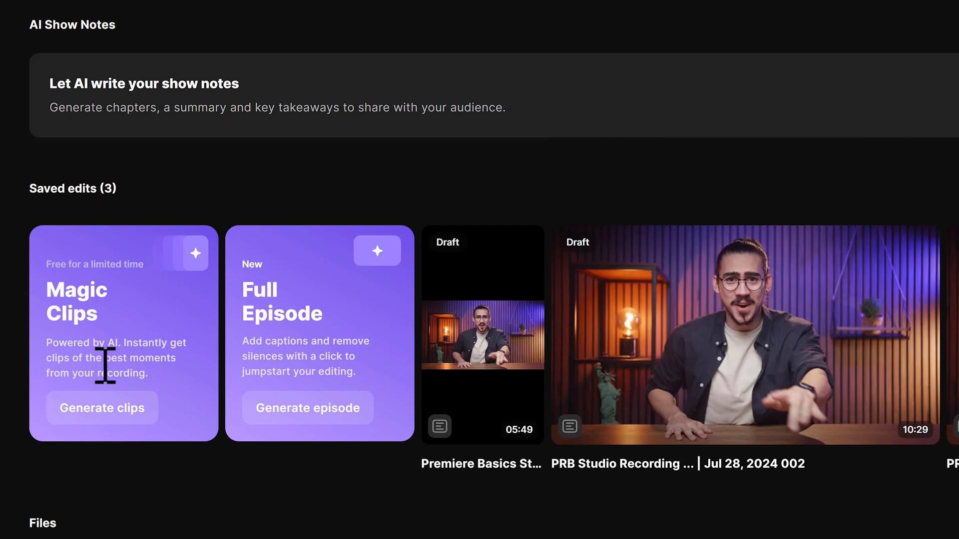
left_click(101, 408)
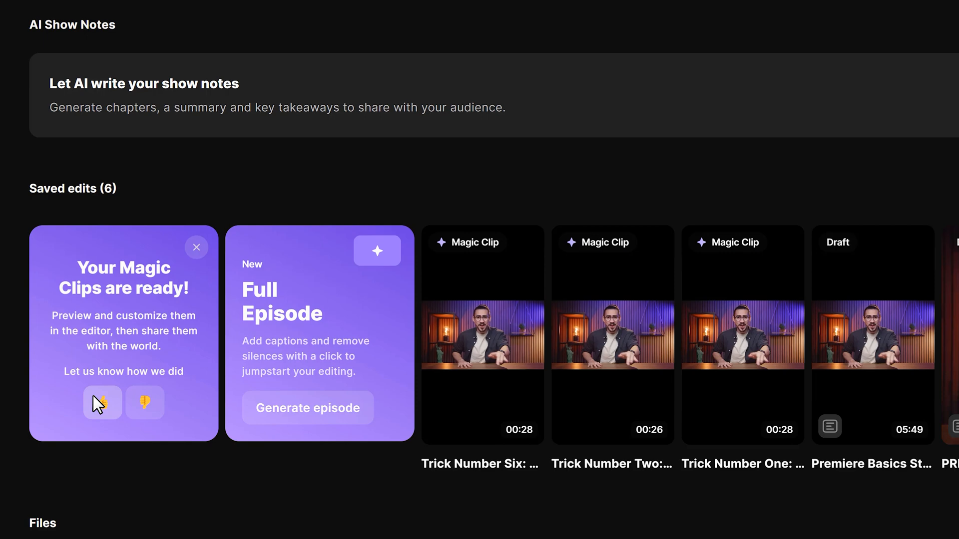
mouse_move(101, 402)
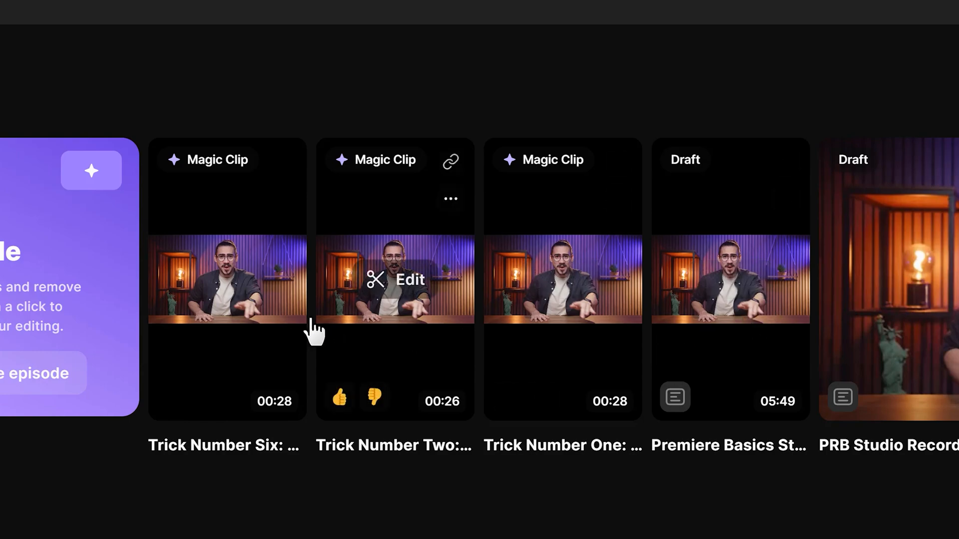
left_click(730, 280)
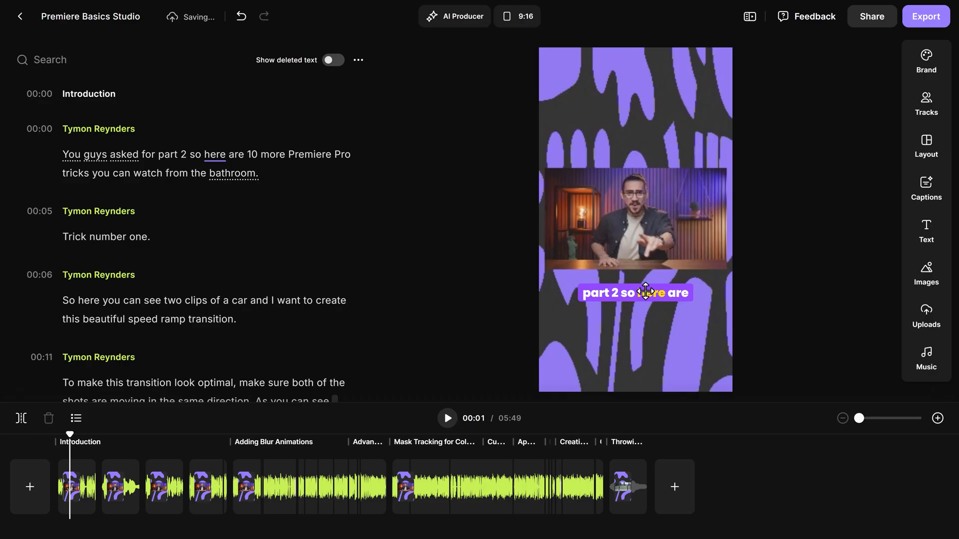